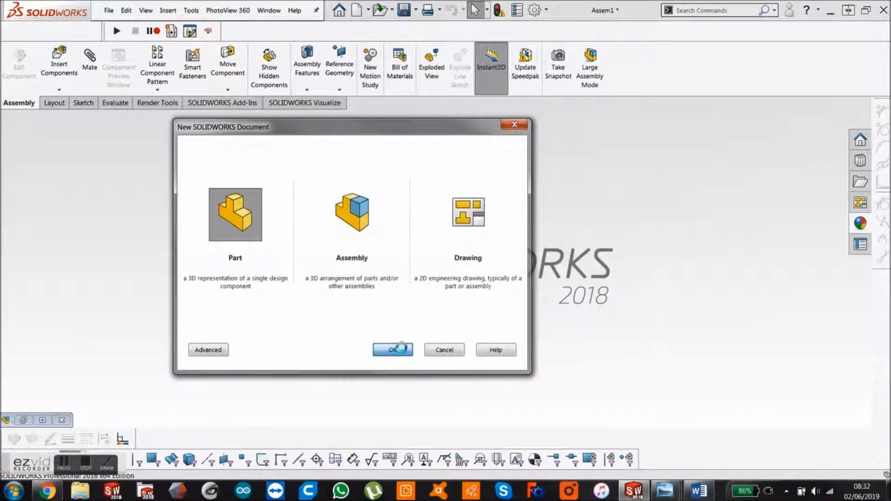
# Step: Create a new empty Part document from the New SOLIDWORKS Document dialog
pyautogui.click(392, 349)
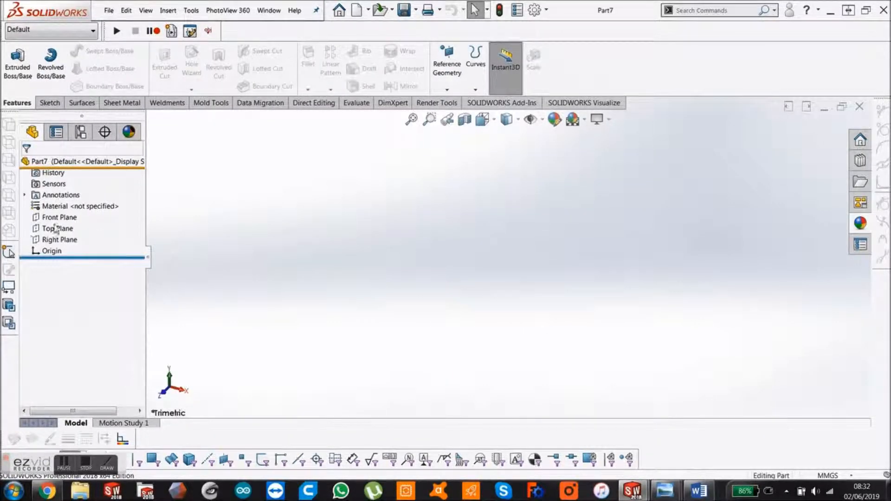
# Step: On the Front Plane, draw the base line and slanted step, dimensioned 1.30 mm high at 120°
pyautogui.click(59, 217)
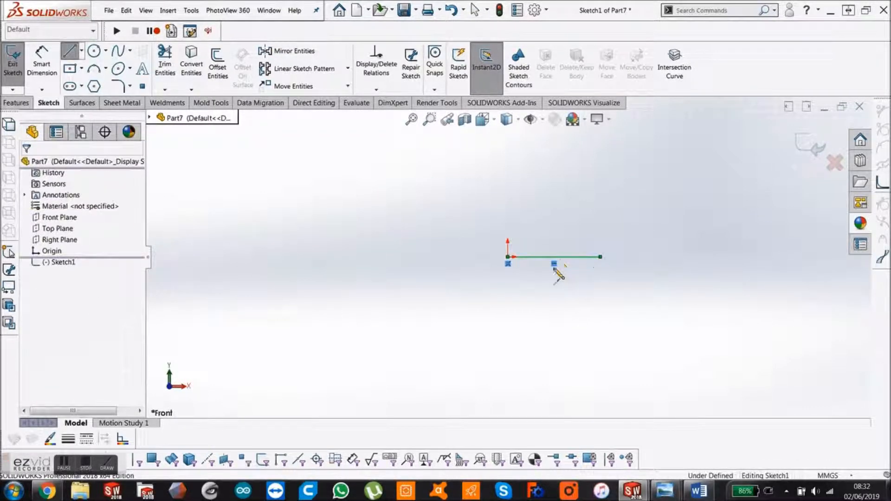
pyautogui.click(551, 256)
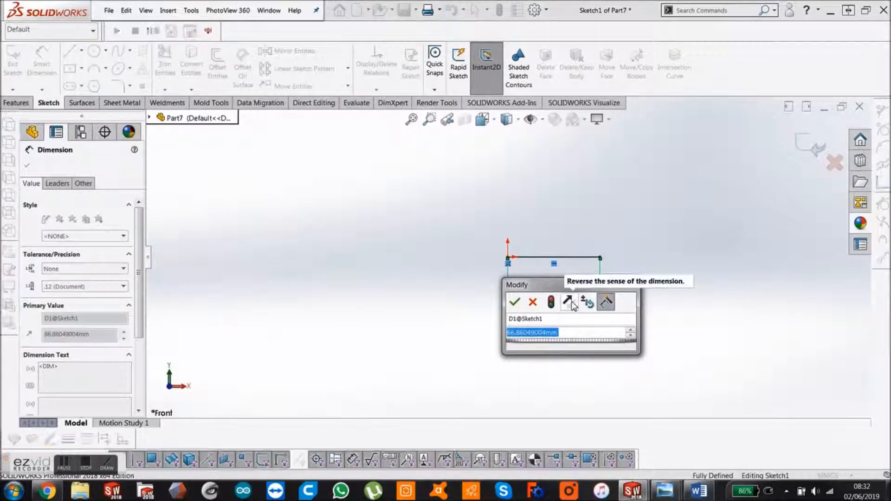
pyautogui.click(514, 301)
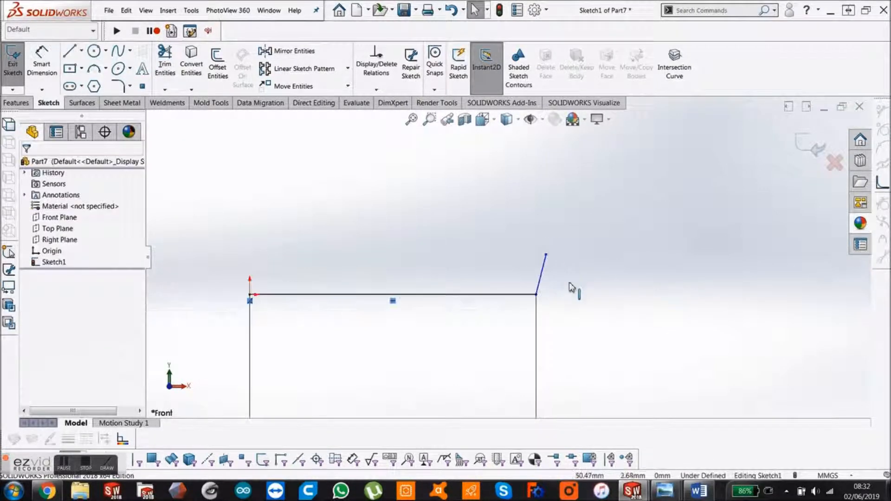
pyautogui.click(542, 273)
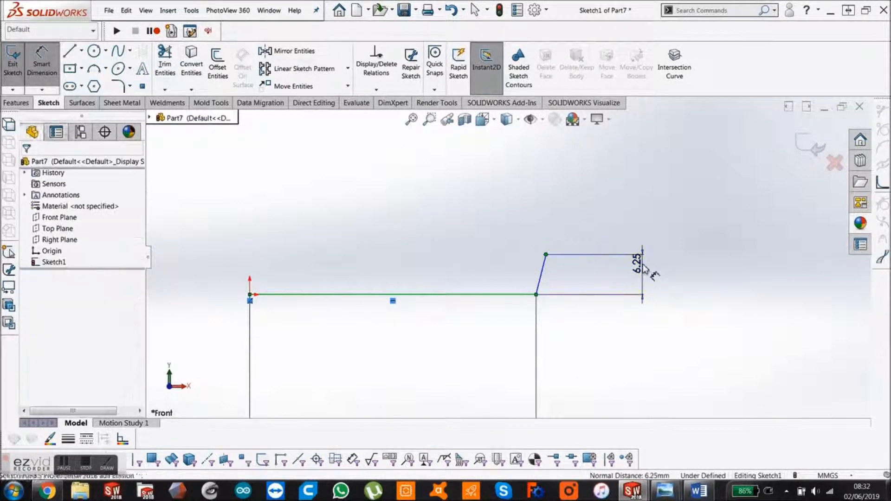
pyautogui.click(635, 264)
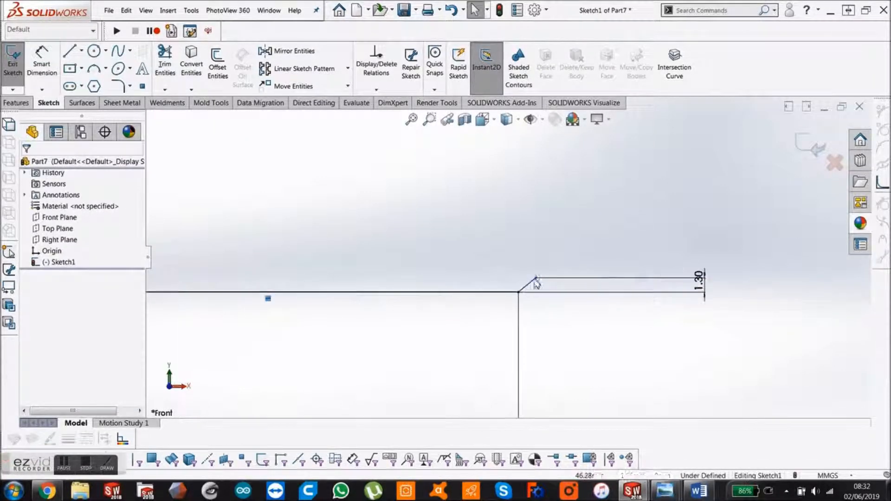
pyautogui.click(535, 278)
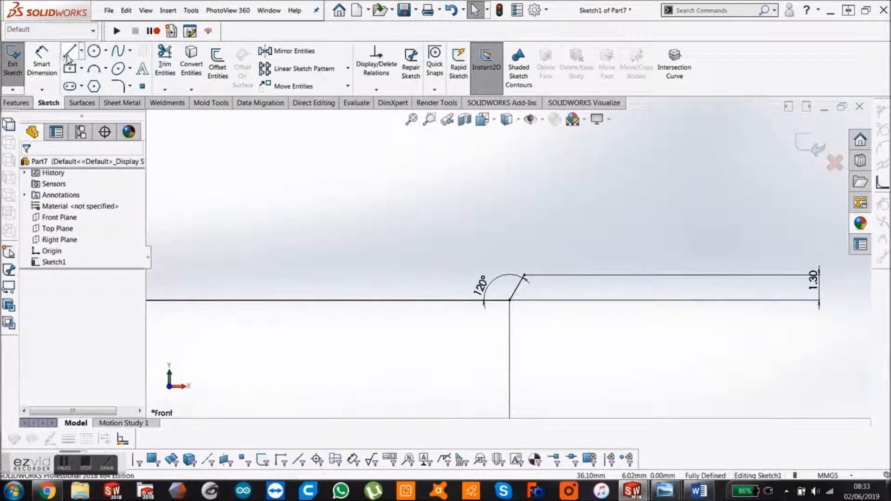
# Step: Dimension the step widths 45 and 50 mm with Smart Dimension
pyautogui.click(69, 51)
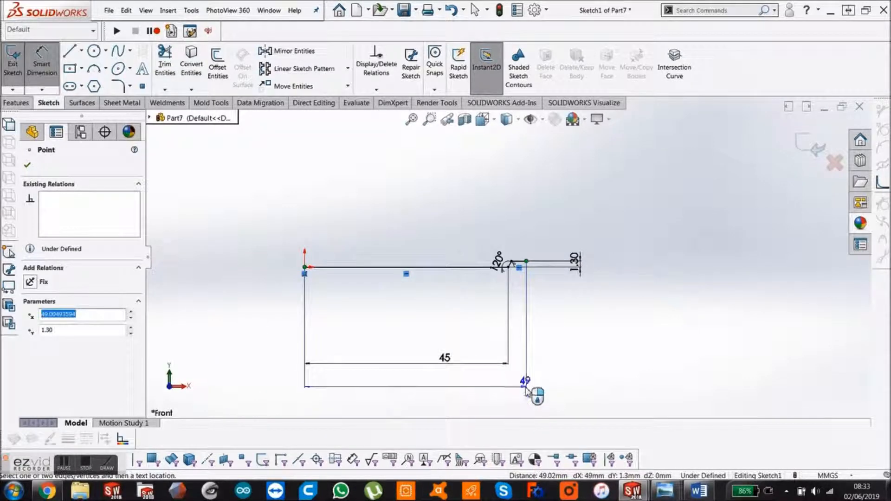
pyautogui.click(526, 392)
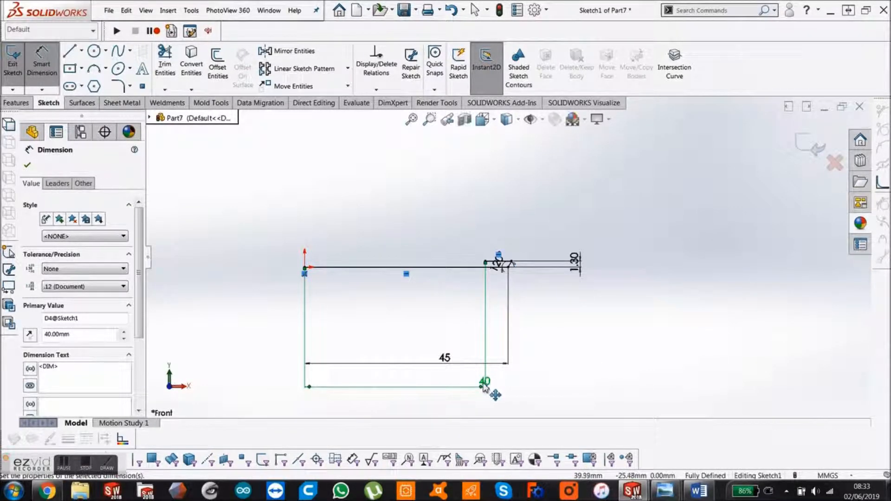
pyautogui.doubleClick(484, 381)
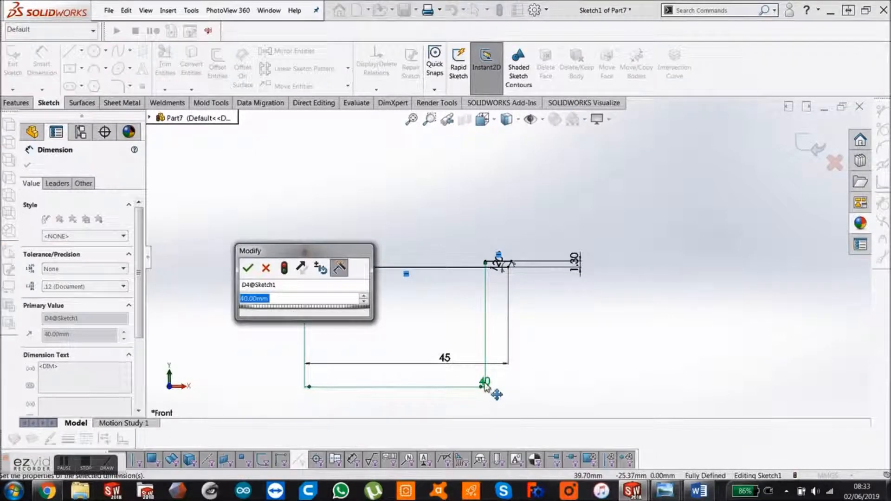
pyautogui.click(248, 268)
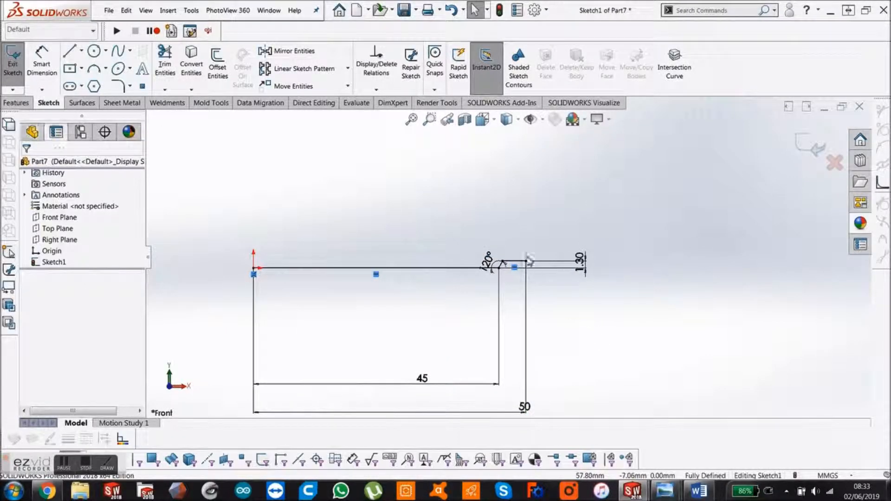
# Step: Draw the tall slanted outer wall and dimension it 25 mm high and 55 mm overall width
pyautogui.moveTo(513, 263); pyautogui.dragTo(548, 182)
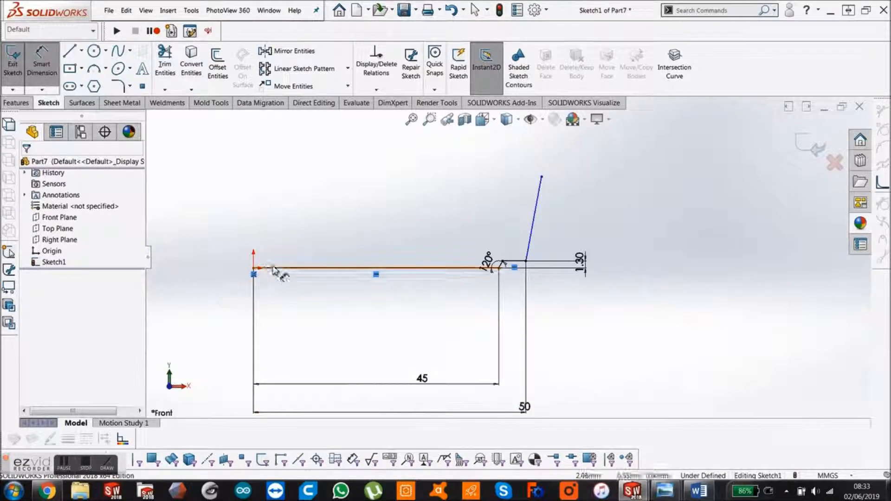
pyautogui.click(375, 268)
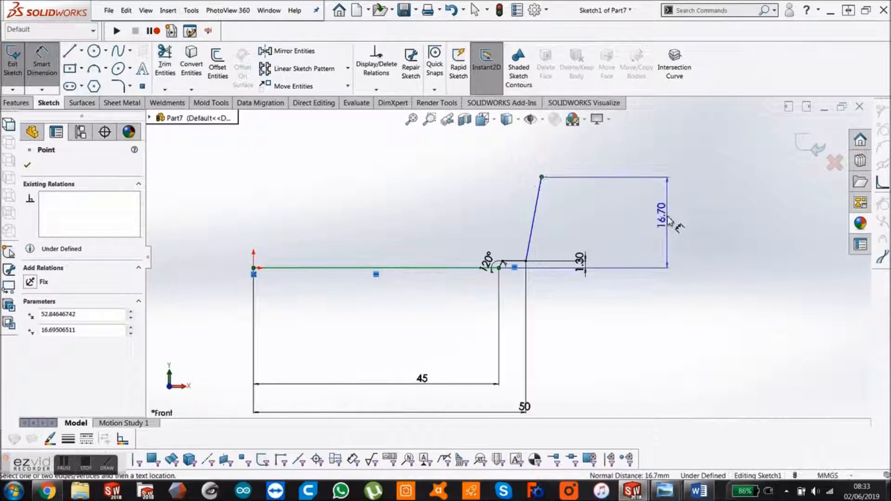
pyautogui.click(658, 216)
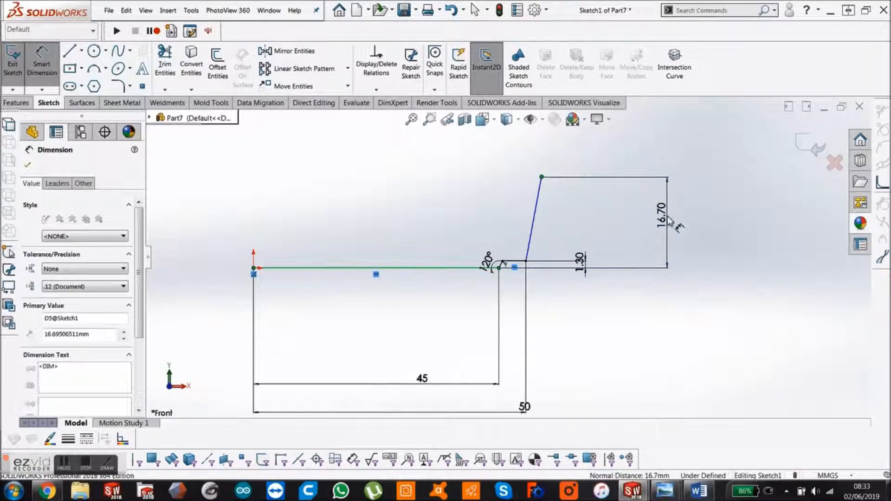
pyautogui.click(659, 218)
pyautogui.write('25')
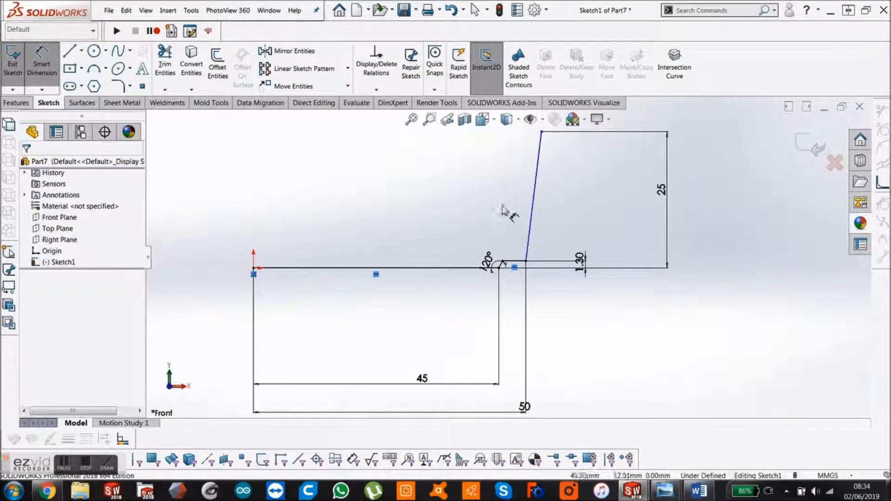
pyautogui.click(540, 140)
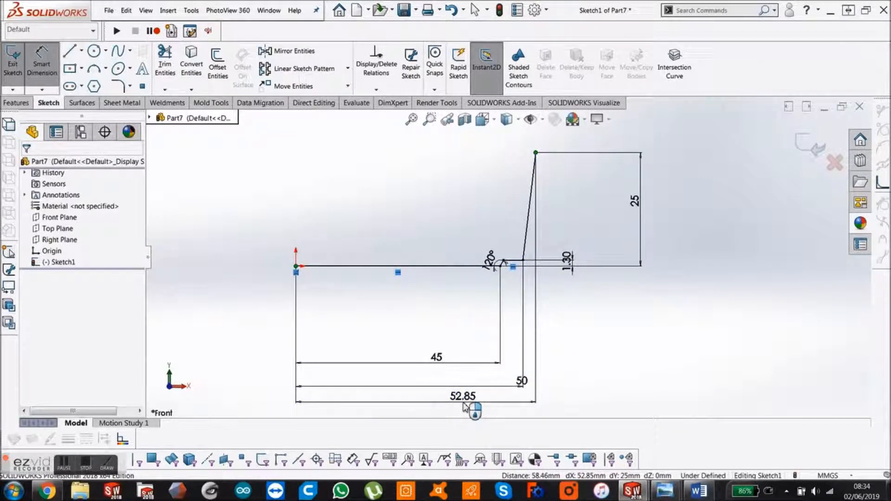
pyautogui.doubleClick(463, 397)
pyautogui.write('55')
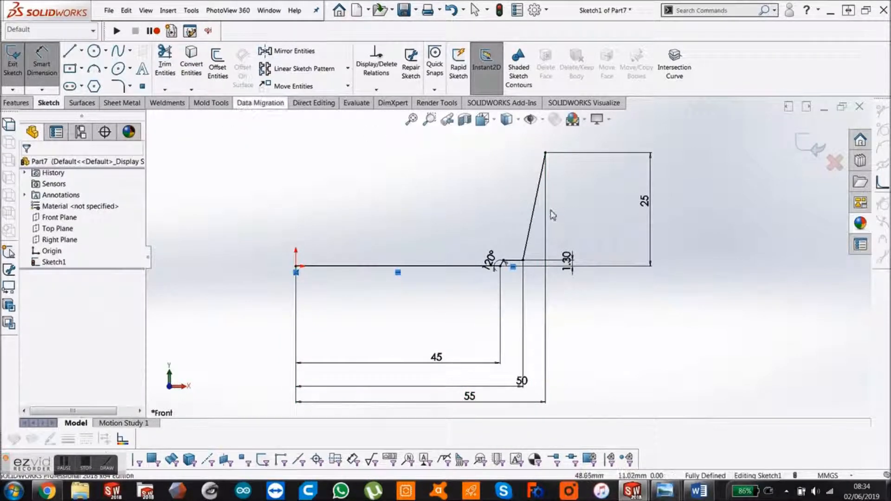
# Step: Offset the profile chain 5 mm reversed for wall thickness and join the two wall tops with a line
pyautogui.click(523, 210)
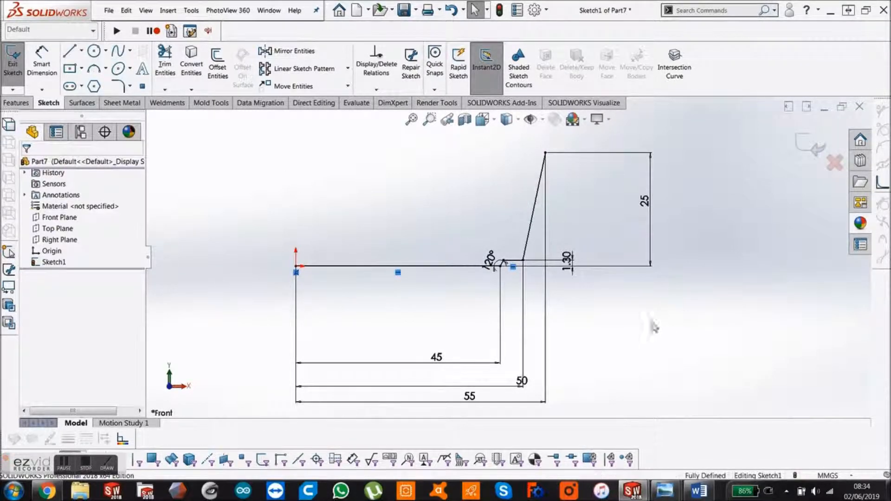
pyautogui.click(218, 63)
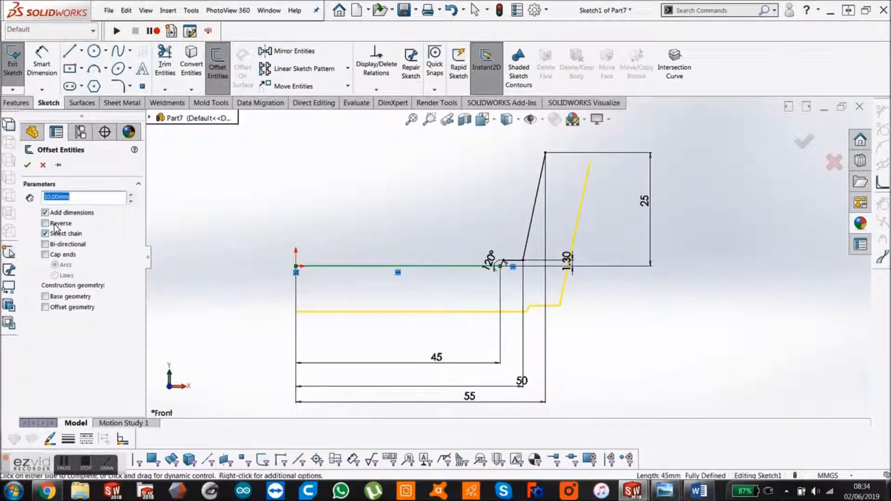
pyautogui.click(45, 223)
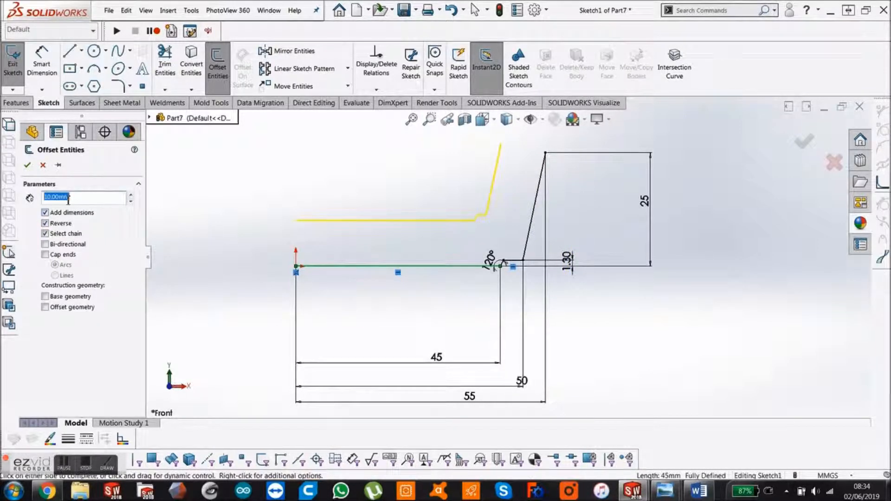
pyautogui.write('5.00mm')
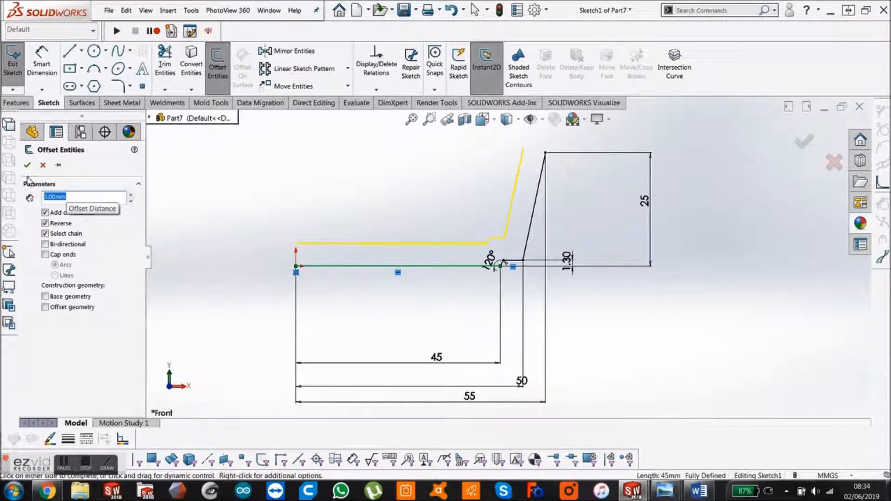
pyautogui.click(27, 165)
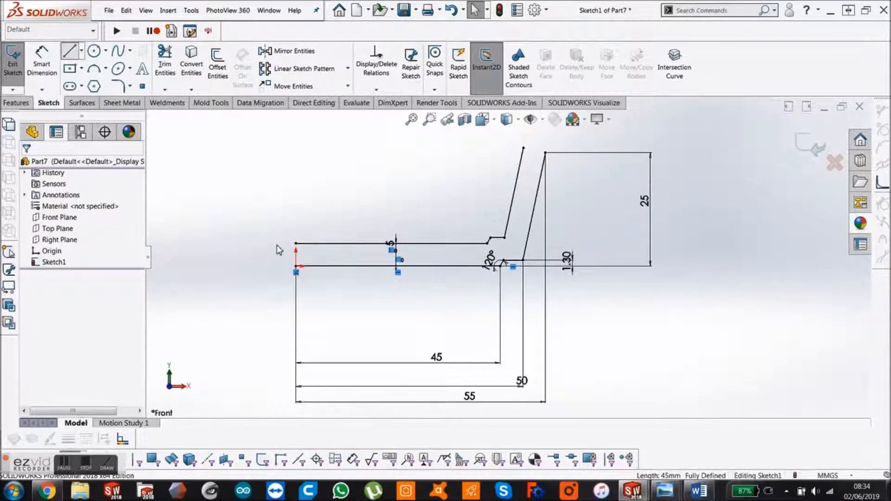
pyautogui.click(69, 56)
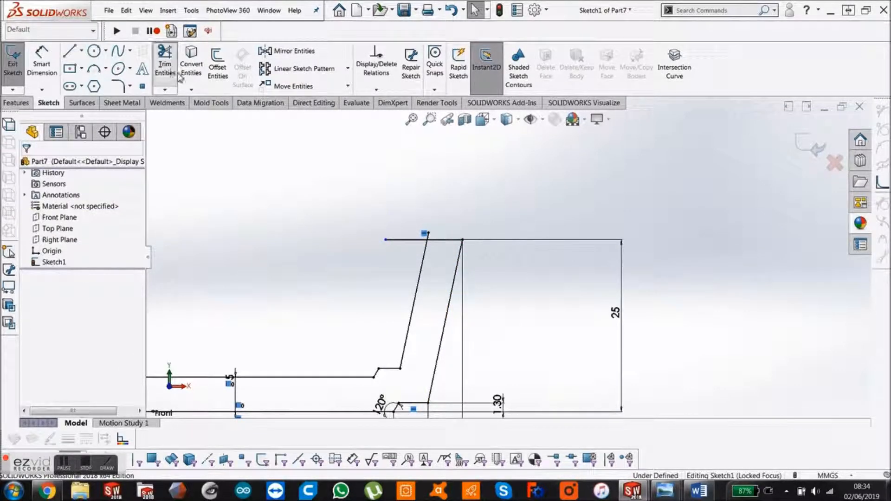
# Step: Power-trim the overhanging end of the top joining line at the rim
pyautogui.click(164, 60)
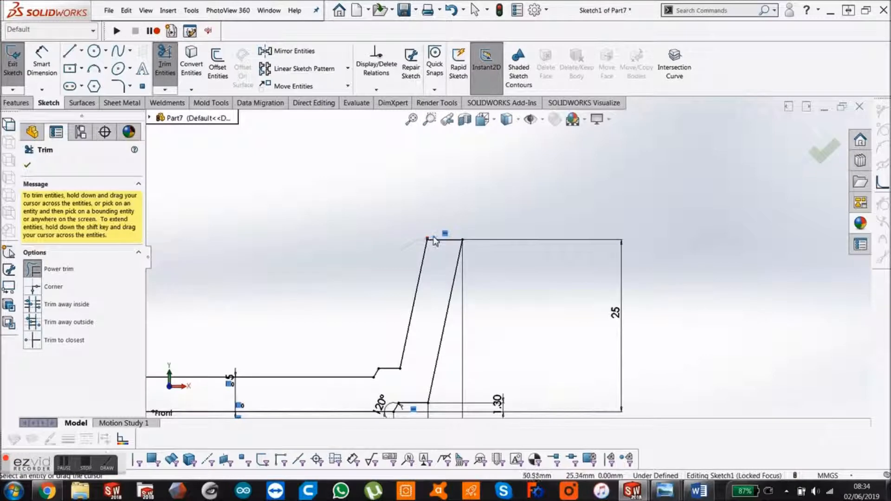
pyautogui.click(428, 240)
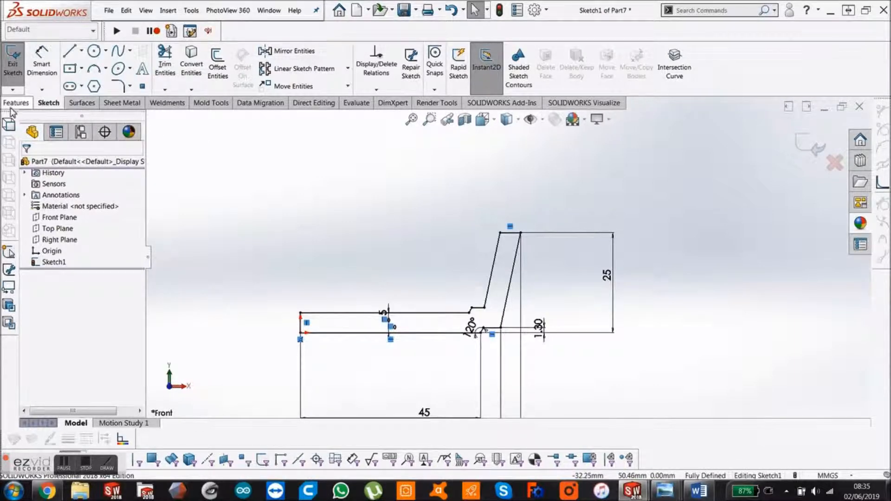
# Step: Revolve the wall profile 360° blind about the centerline into Revolve1
pyautogui.click(17, 103)
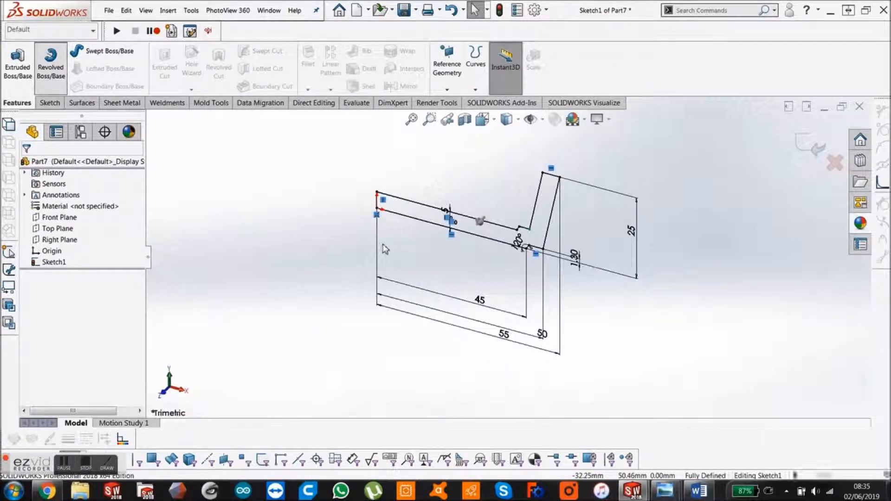
pyautogui.click(51, 65)
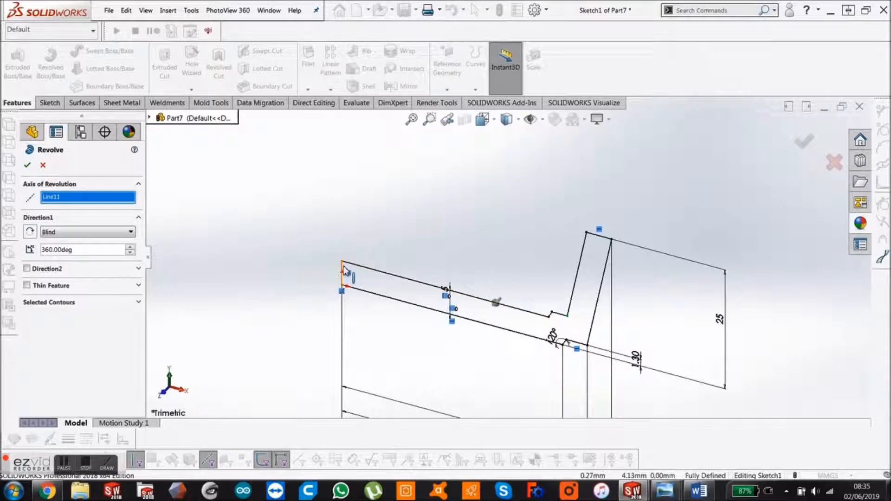
pyautogui.click(342, 265)
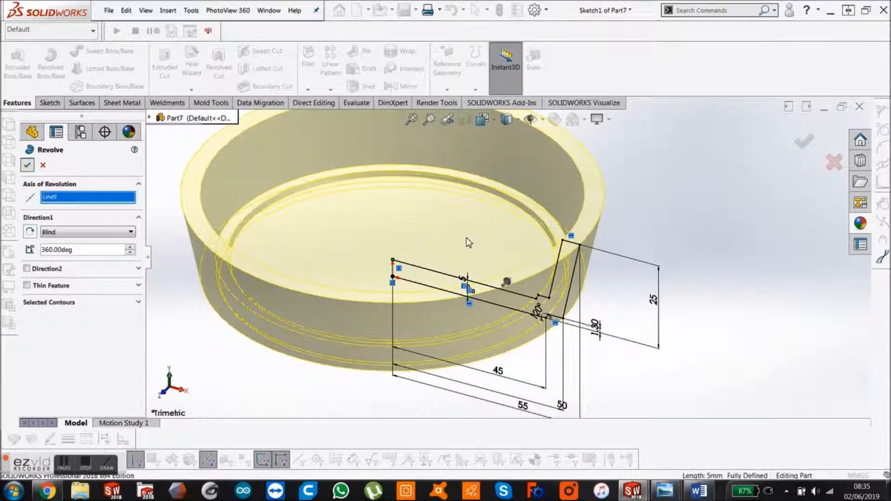
pyautogui.click(27, 165)
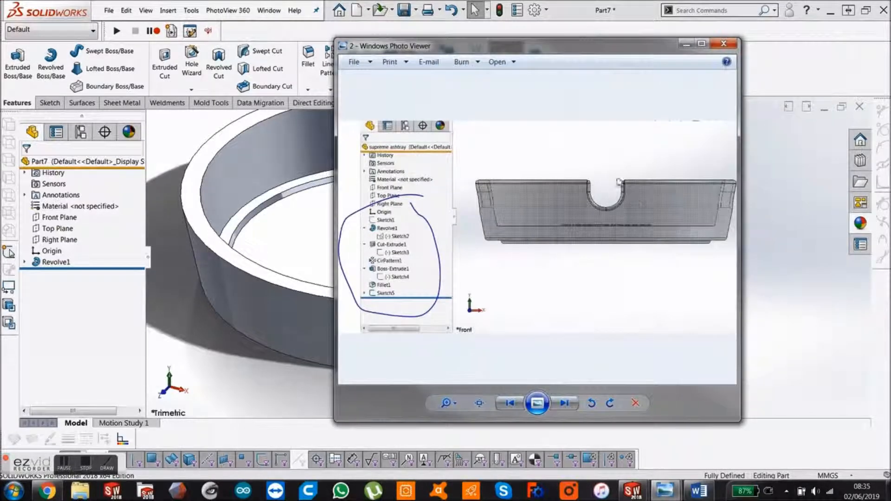
# Step: Close the reference picture of the finished ashtray in Windows Photo Viewer
pyautogui.click(723, 43)
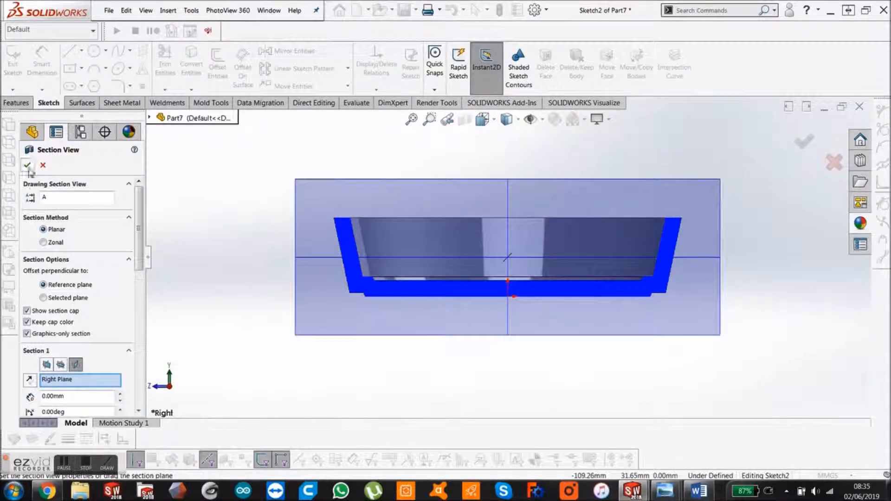
# Step: Accept the Right Plane section view and draw a vertical centerline up from the origin
pyautogui.click(28, 165)
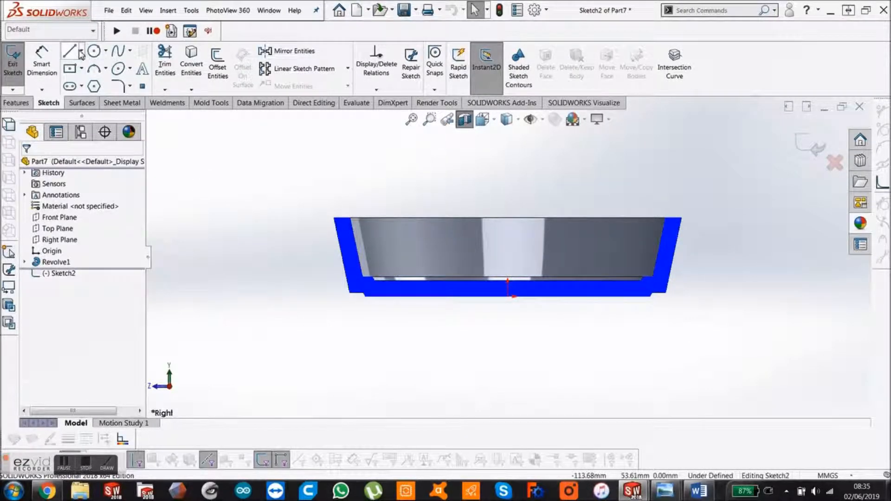
pyautogui.click(81, 51)
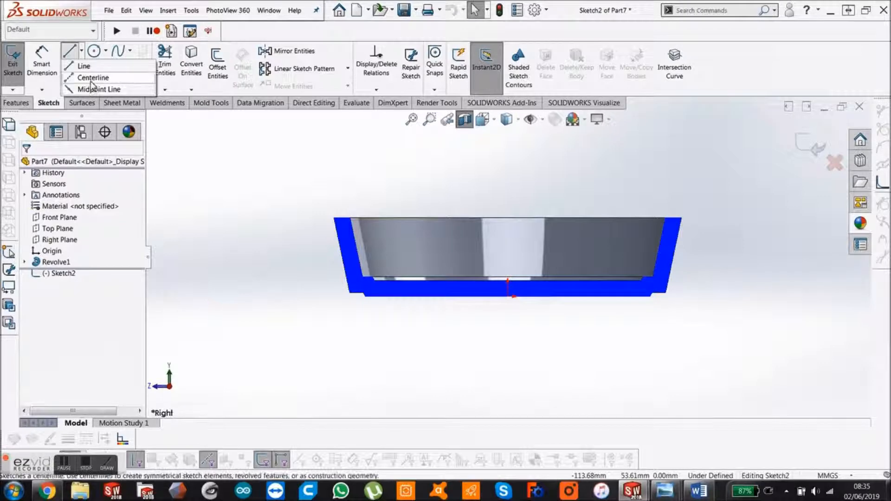
pyautogui.click(91, 78)
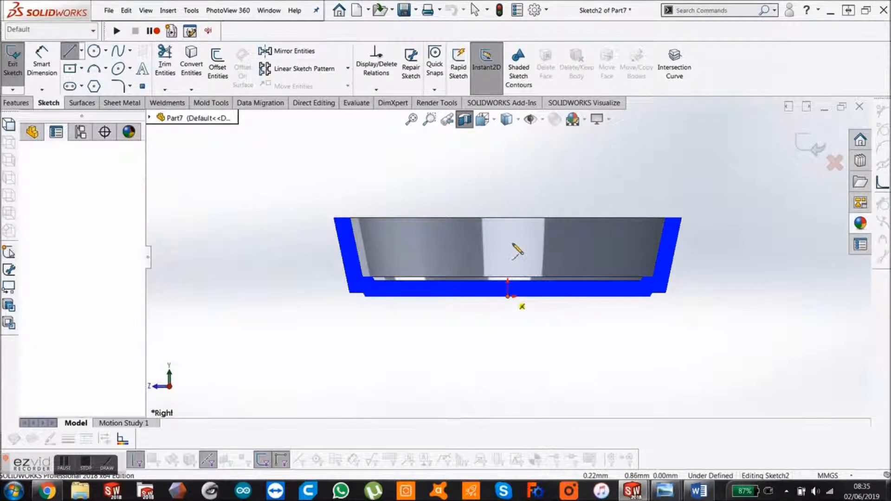
pyautogui.click(507, 250)
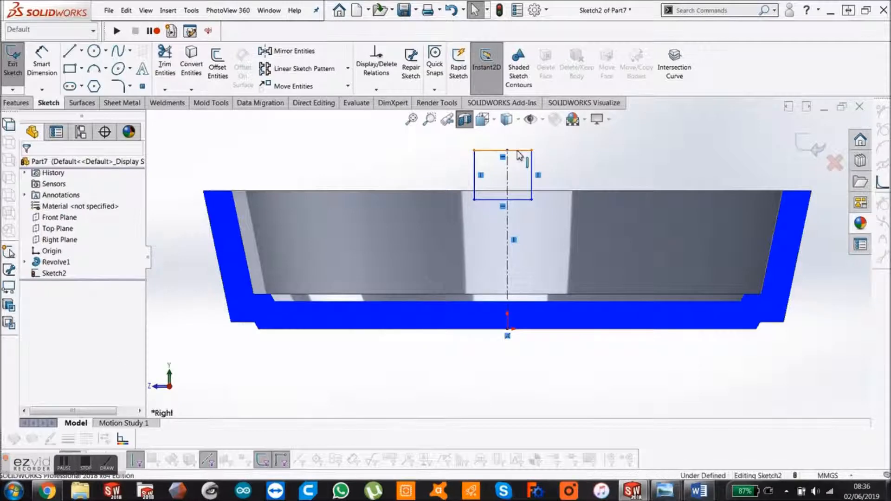
# Step: Draw a 3-point arc under the rectangle and set the line across its top For construction
pyautogui.click(502, 154)
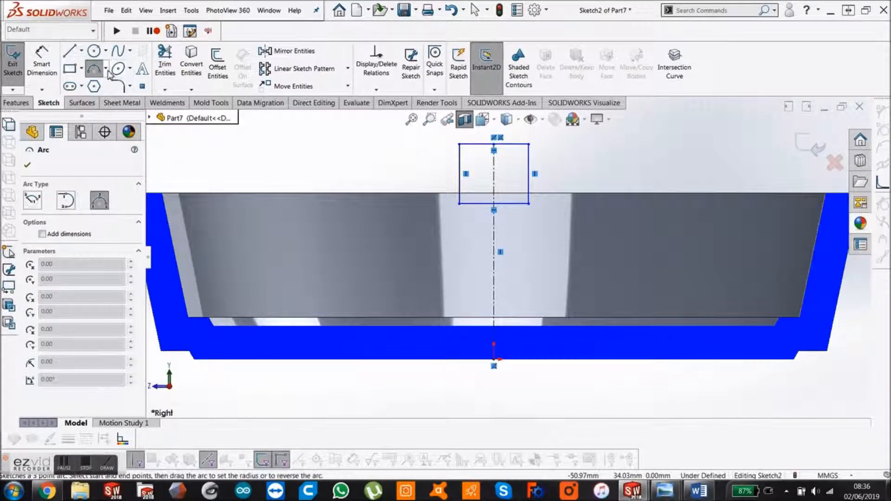
pyautogui.click(106, 69)
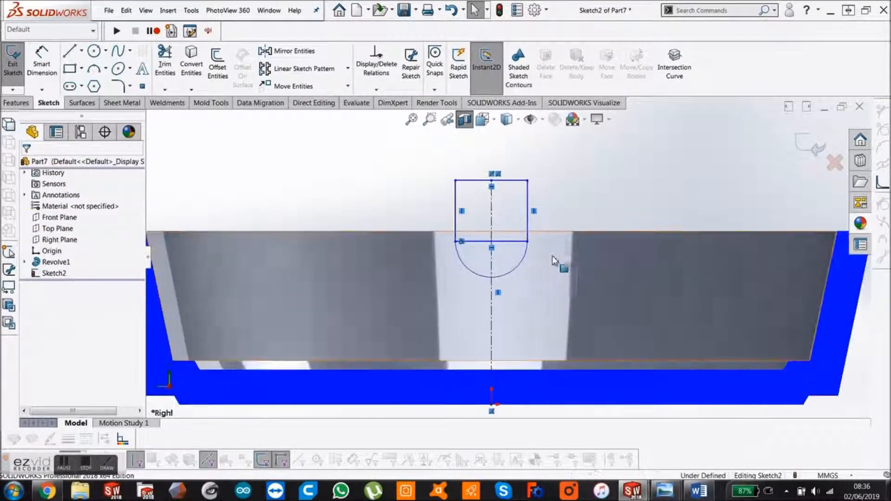
pyautogui.click(491, 241)
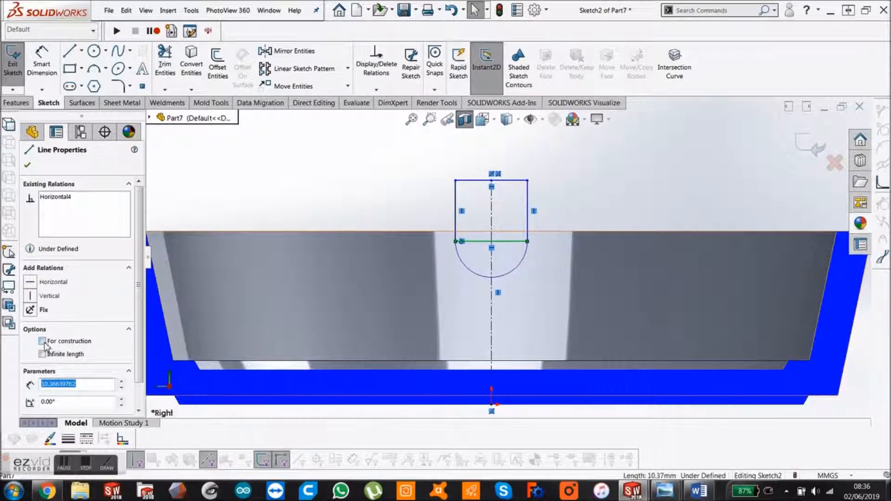
pyautogui.click(42, 341)
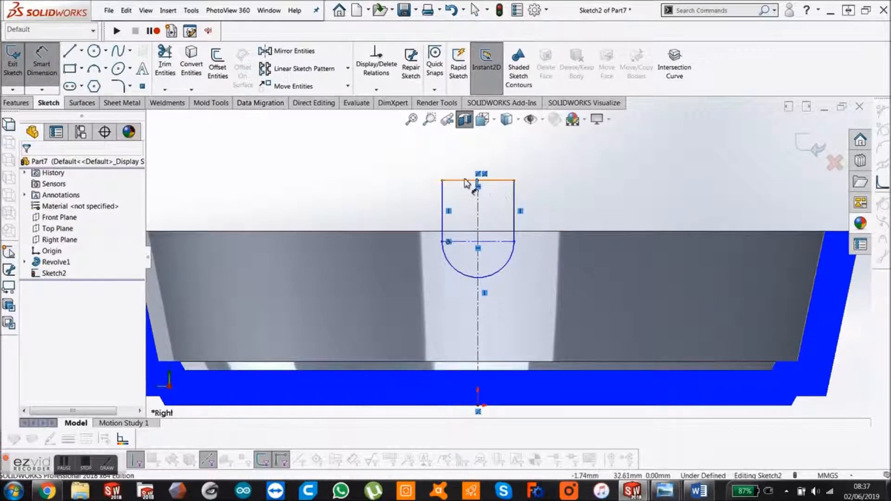
# Step: Dimension the notch height 25 mm from the rectangle's top edge
pyautogui.click(478, 182)
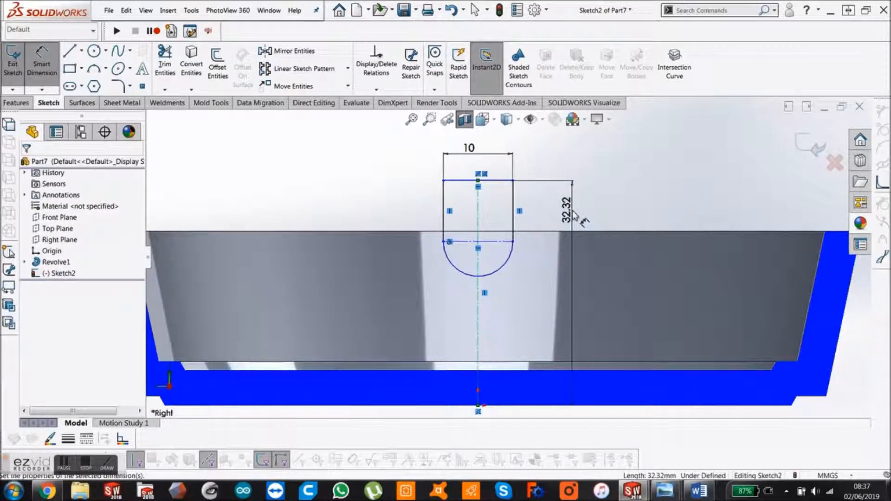
pyautogui.doubleClick(563, 205)
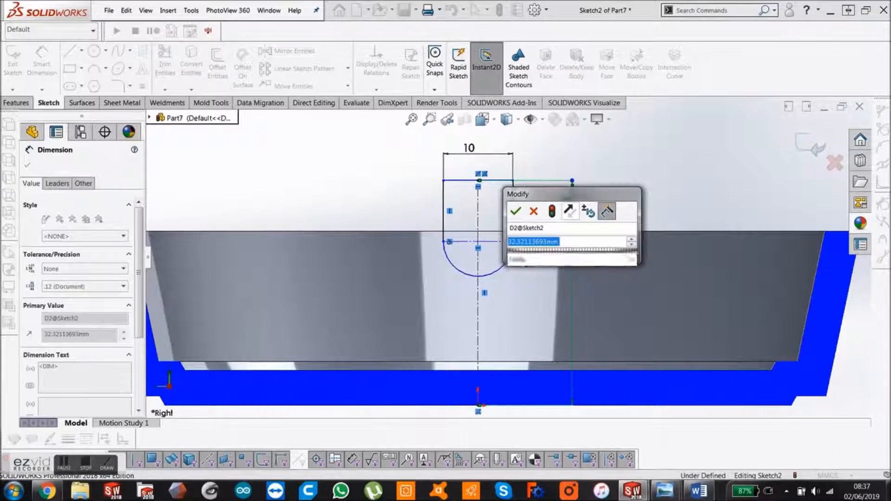
pyautogui.click(514, 211)
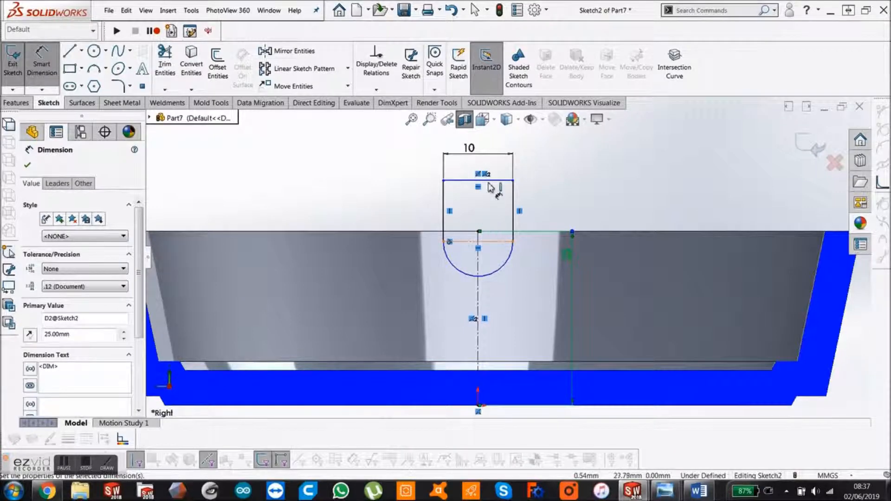
# Step: Make the centre point coincident with the top line and add the 5 mm dimension
pyautogui.click(477, 181)
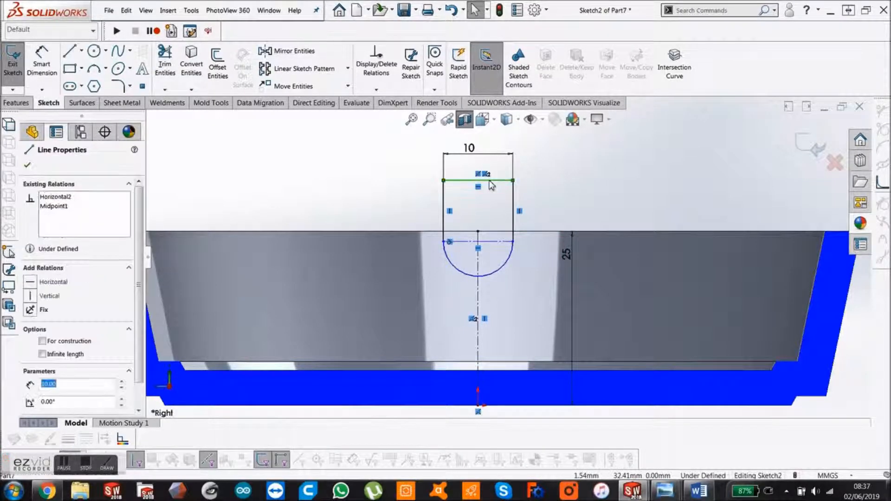
pyautogui.rightClick(479, 180)
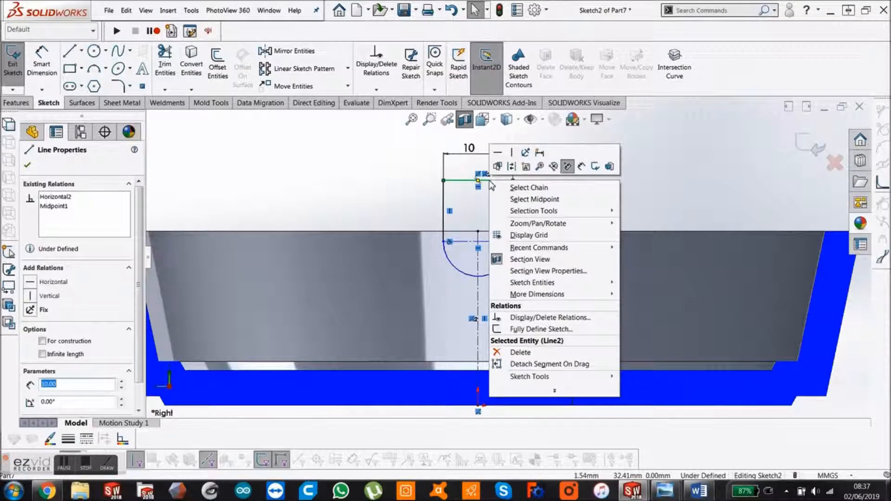
pyautogui.moveTo(381, 192)
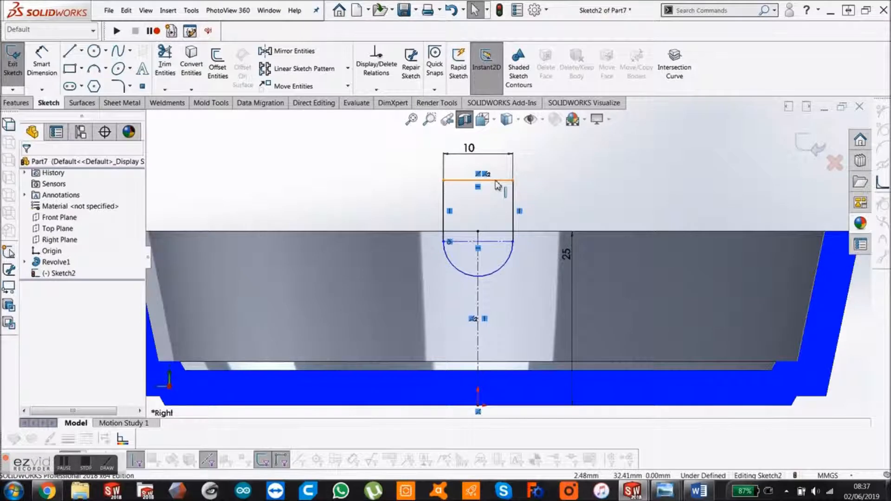
pyautogui.click(478, 181)
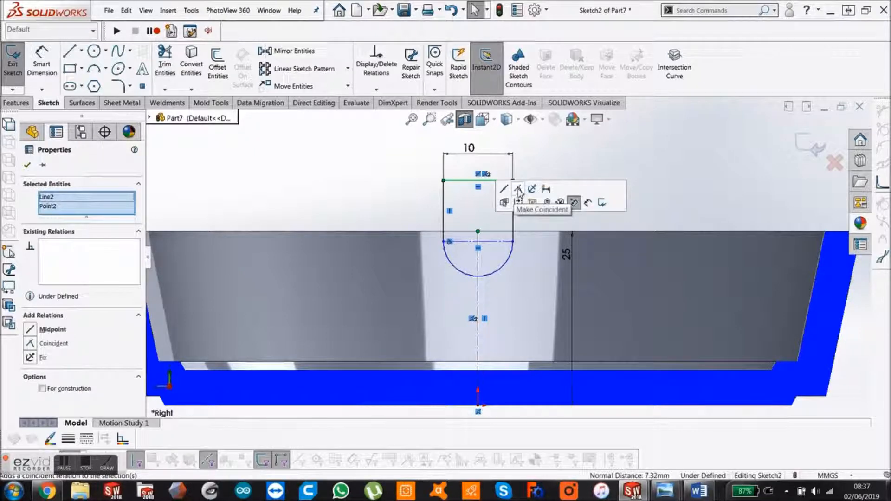
pyautogui.click(517, 189)
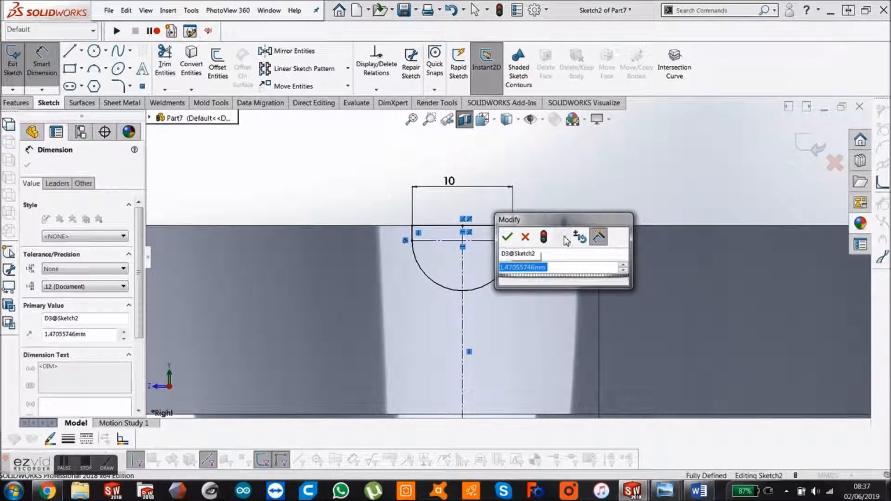
pyautogui.click(507, 237)
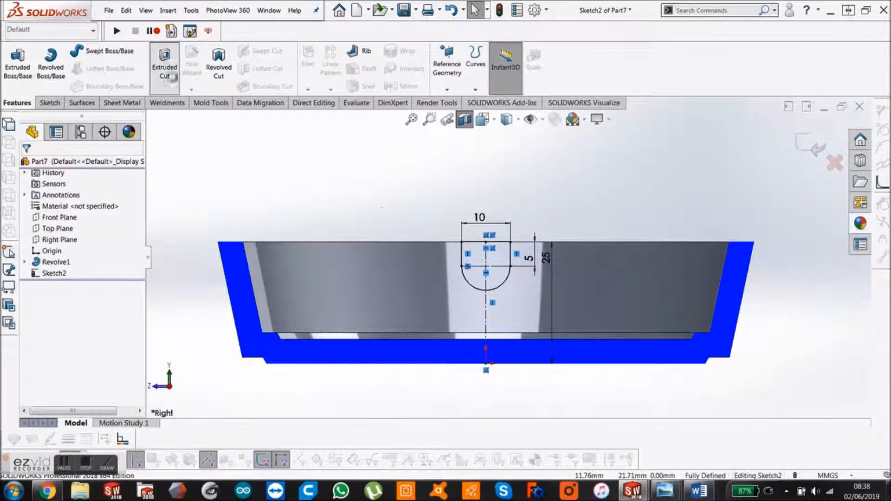
# Step: Cut-Extrude the notch profile Through All the rim and turn Section View off
pyautogui.click(165, 63)
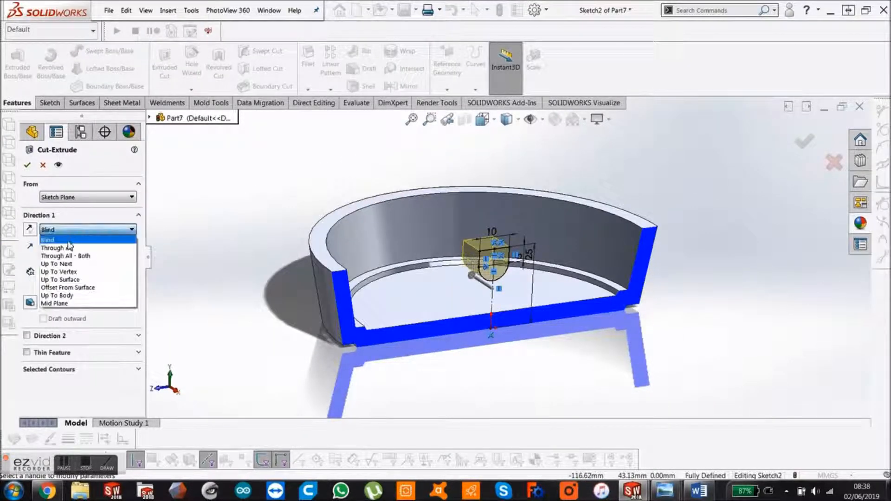
pyautogui.click(56, 248)
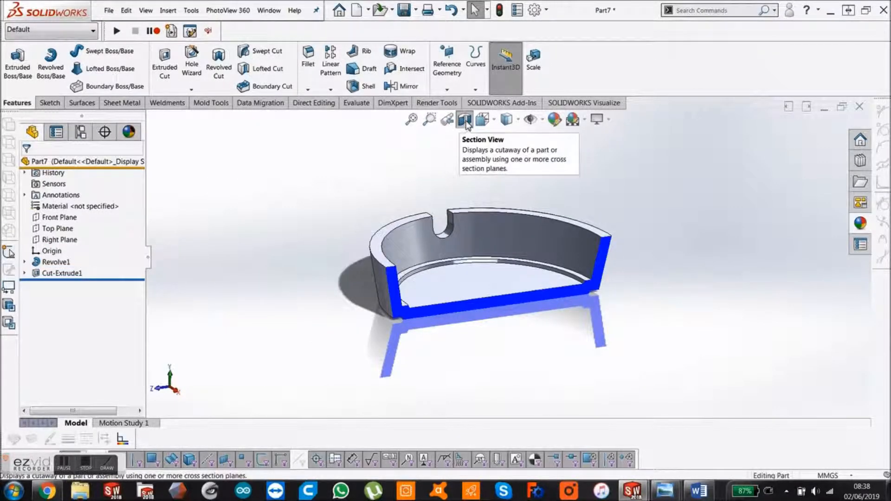
pyautogui.click(464, 119)
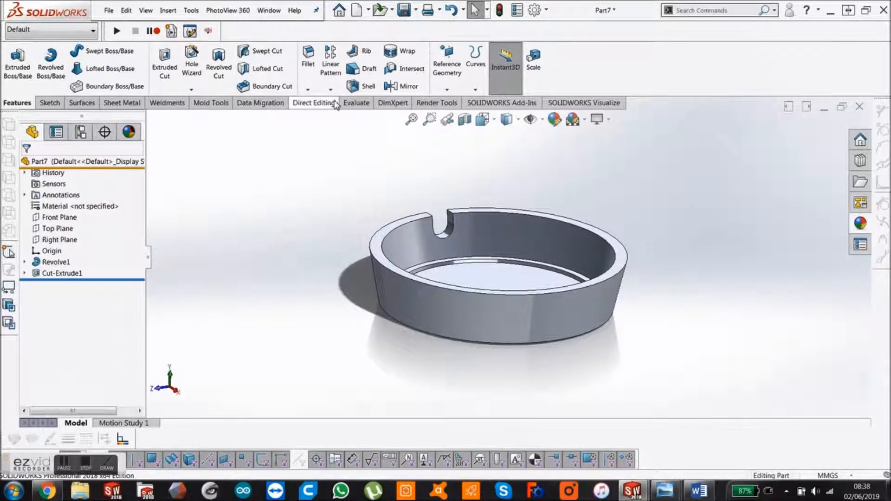
# Step: Circular-pattern Cut-Extrude1 about the inner circular edge: 360deg, 4 equally spaced notches
pyautogui.click(340, 89)
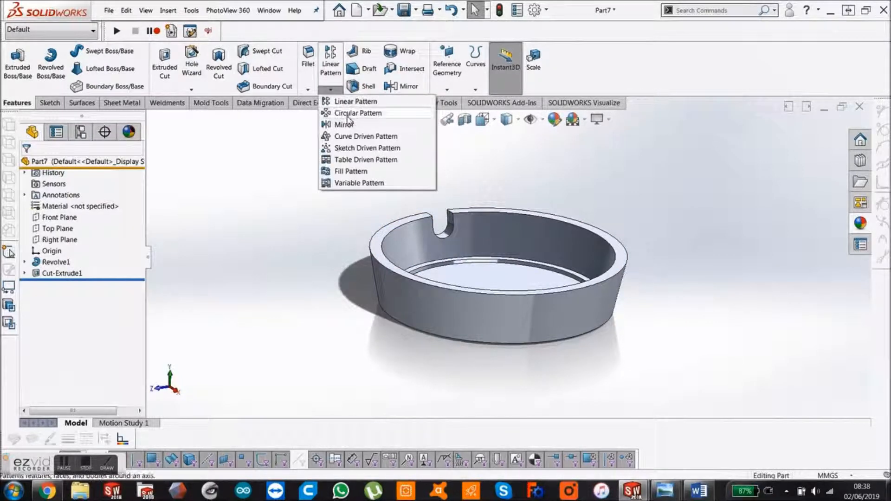
pyautogui.click(358, 112)
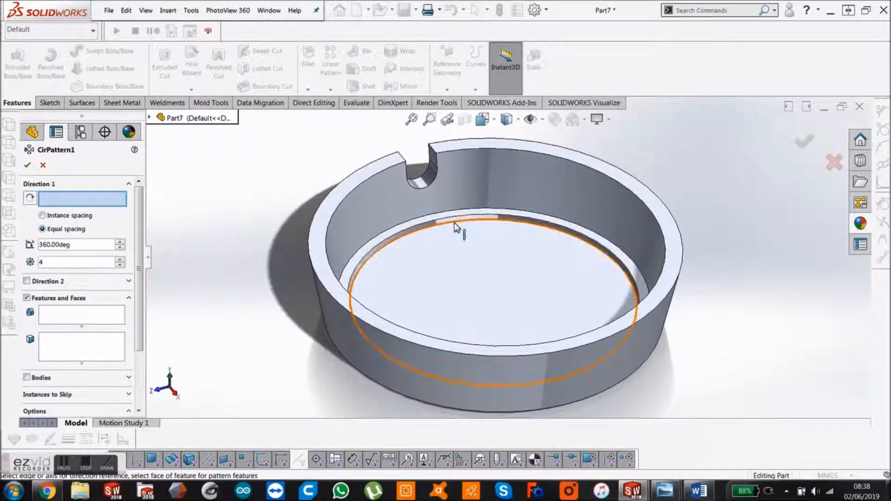
pyautogui.click(455, 231)
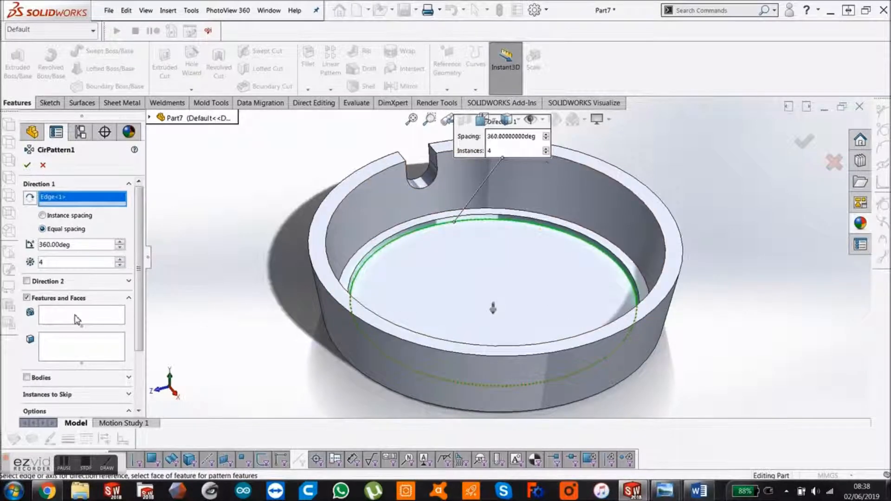
pyautogui.click(81, 314)
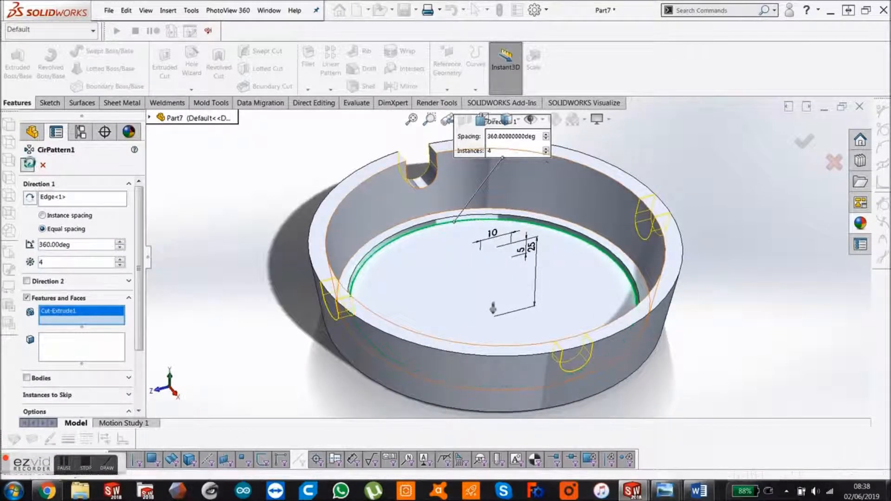
pyautogui.click(804, 140)
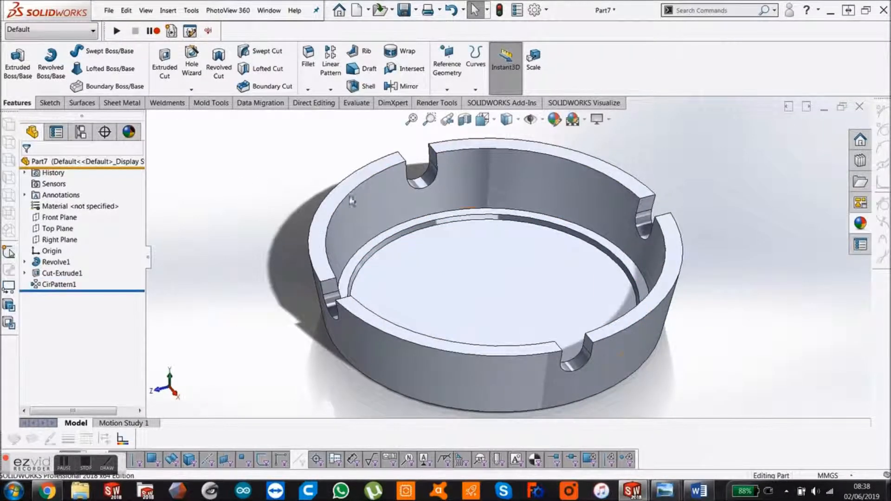
pyautogui.moveTo(307, 57)
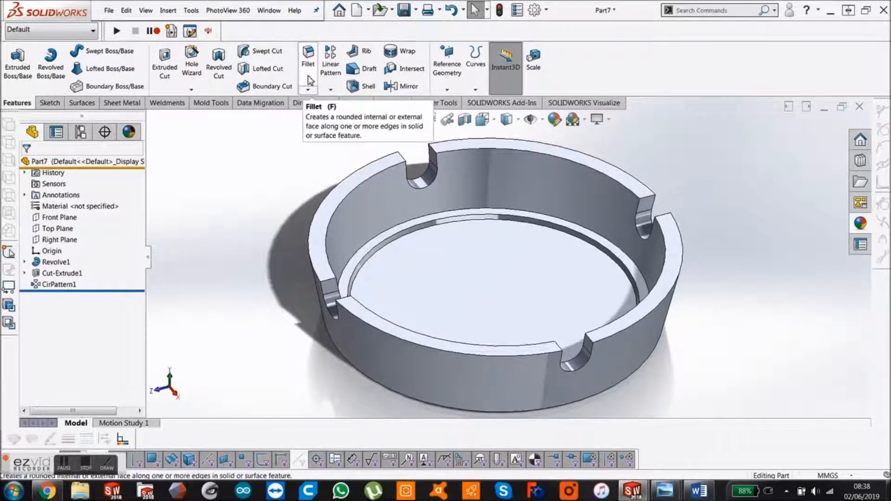
# Step: Fillet the rim's four top faces with a 1.00 mm radius
pyautogui.click(308, 54)
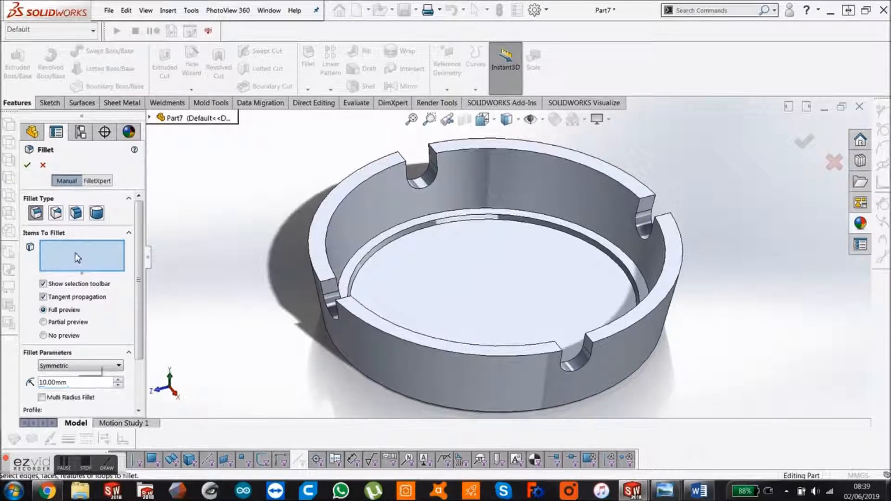
pyautogui.click(118, 379)
pyautogui.write('1')
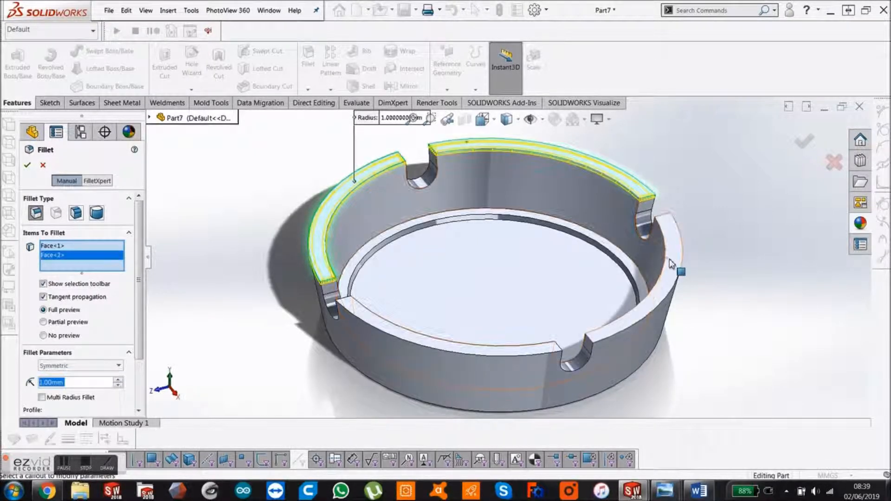
pyautogui.click(671, 267)
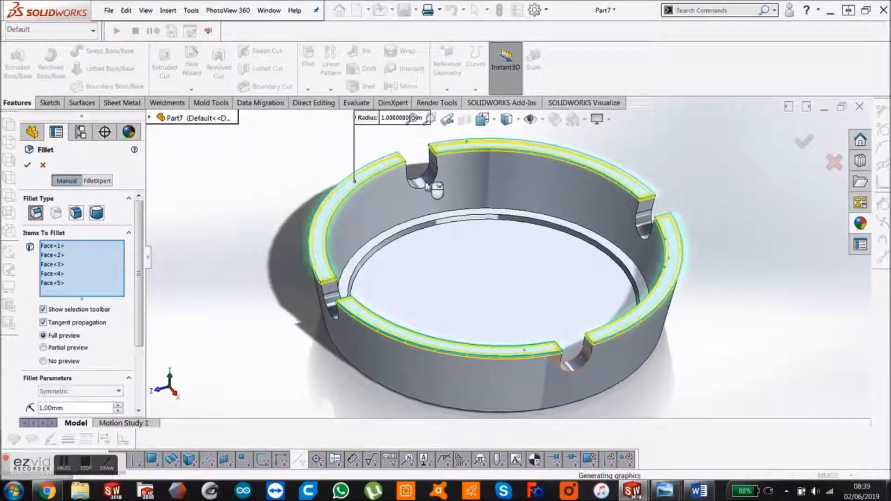
pyautogui.click(342, 311)
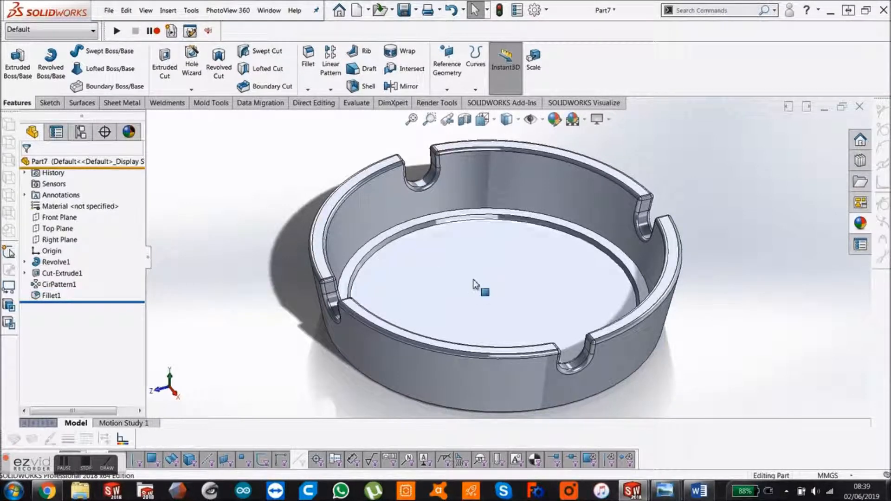
# Step: Add sketch text 'Microworkshops' on the inner base face, centred on the origin
pyautogui.click(56, 261)
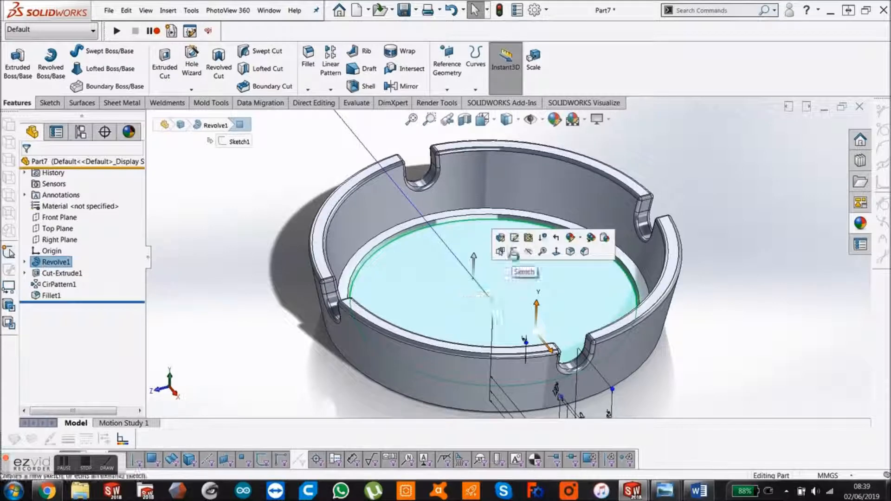
pyautogui.click(523, 272)
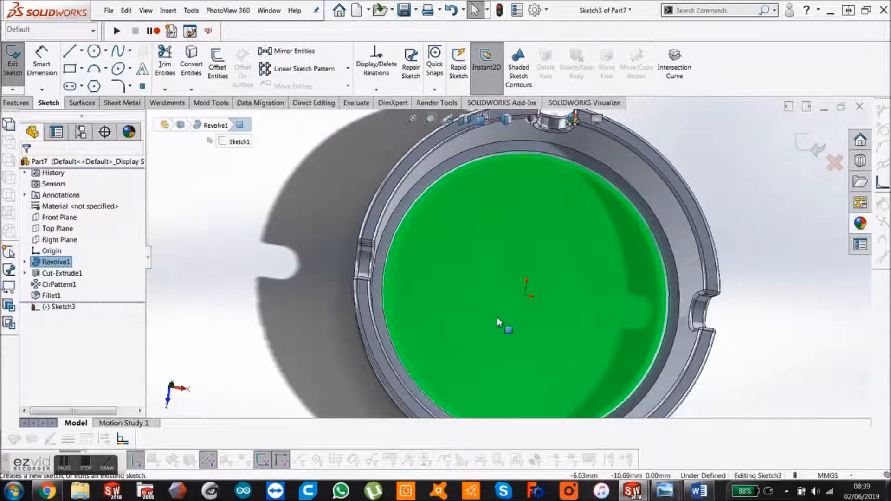
pyautogui.press('space')
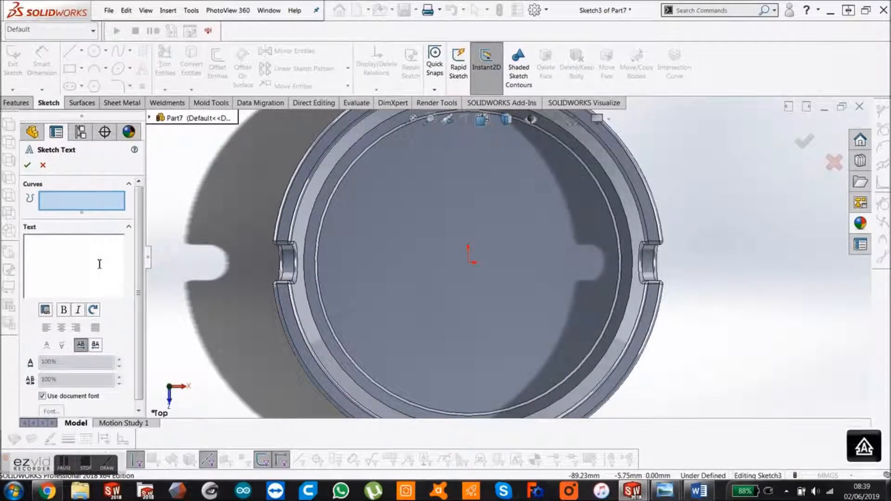
pyautogui.write('Microw')
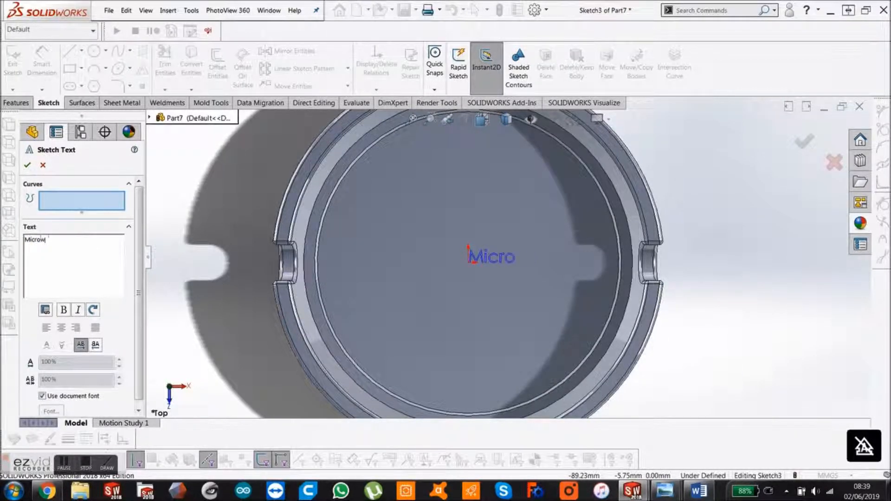
pyautogui.write('orkshops')
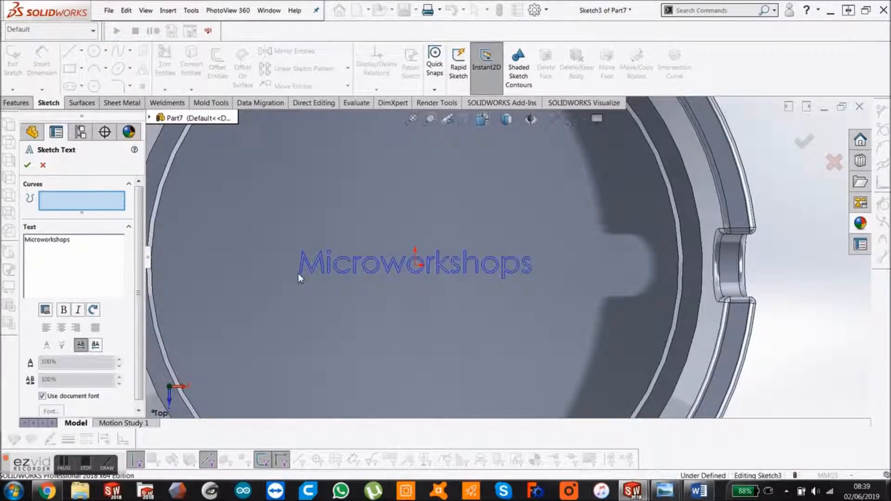
pyautogui.click(28, 165)
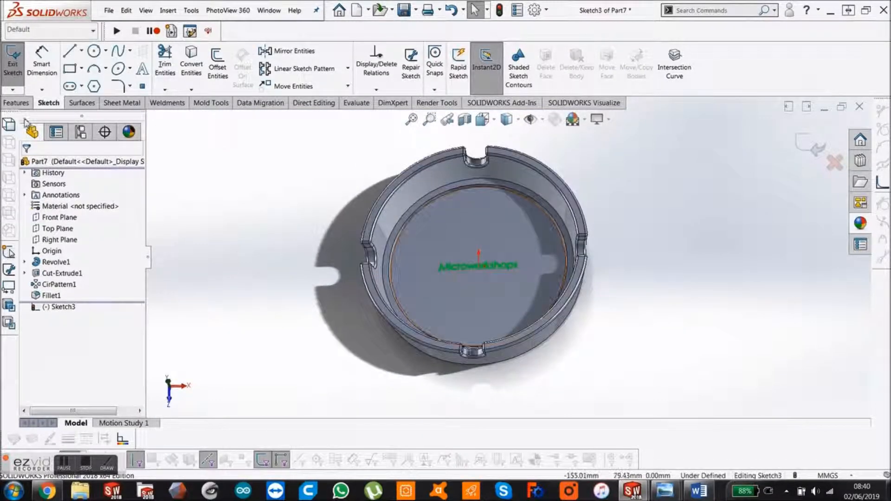
# Step: Boss-Extrude the text Blind 0.50 mm with Merge result to emboss it
pyautogui.click(16, 103)
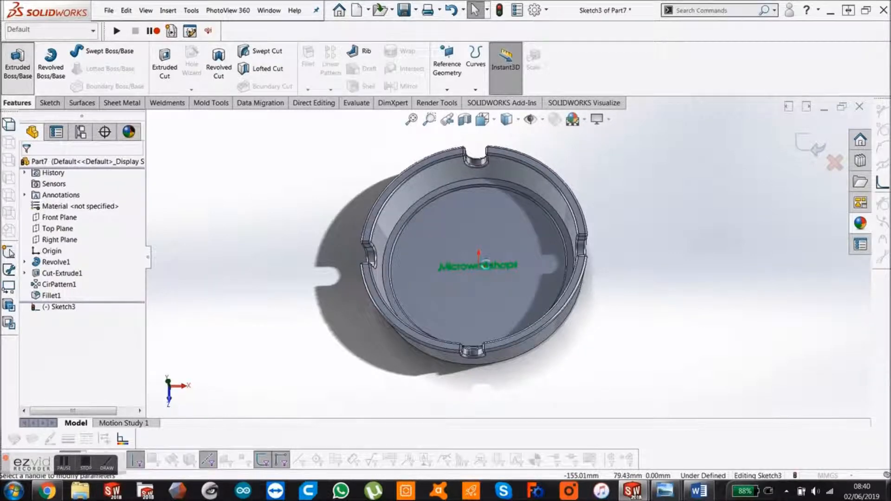
pyautogui.click(17, 63)
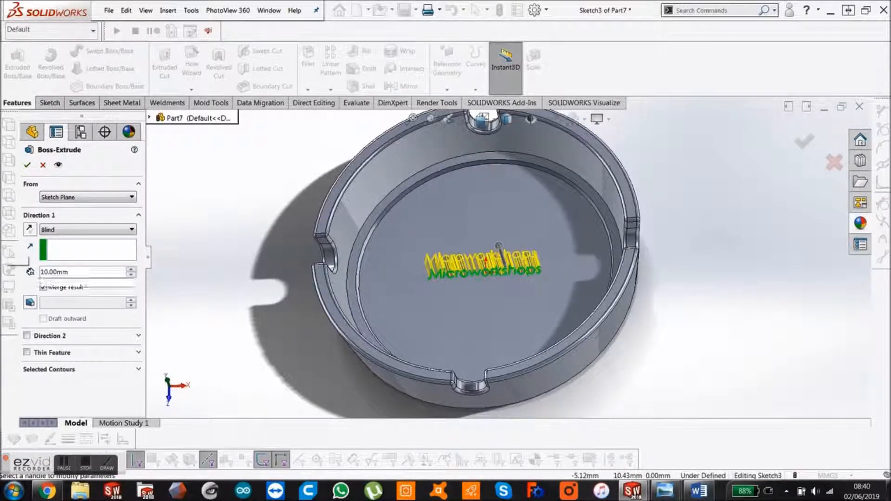
pyautogui.click(43, 286)
pyautogui.write('0.5')
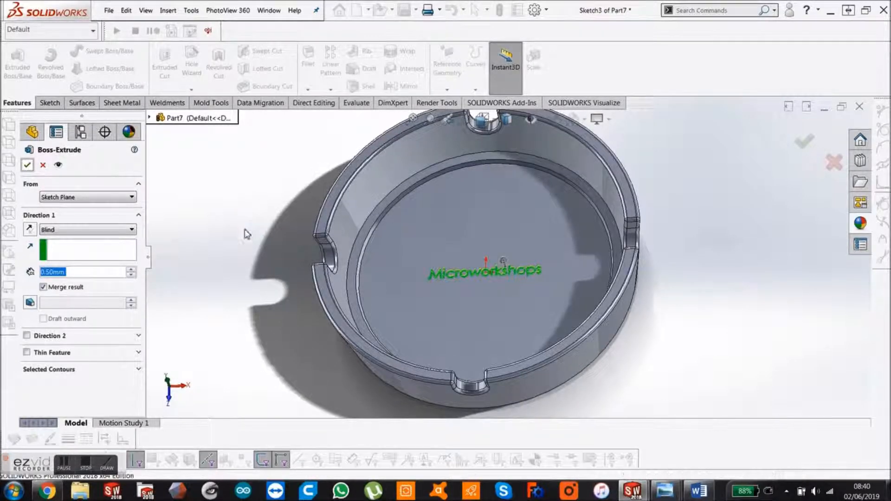
pyautogui.click(27, 165)
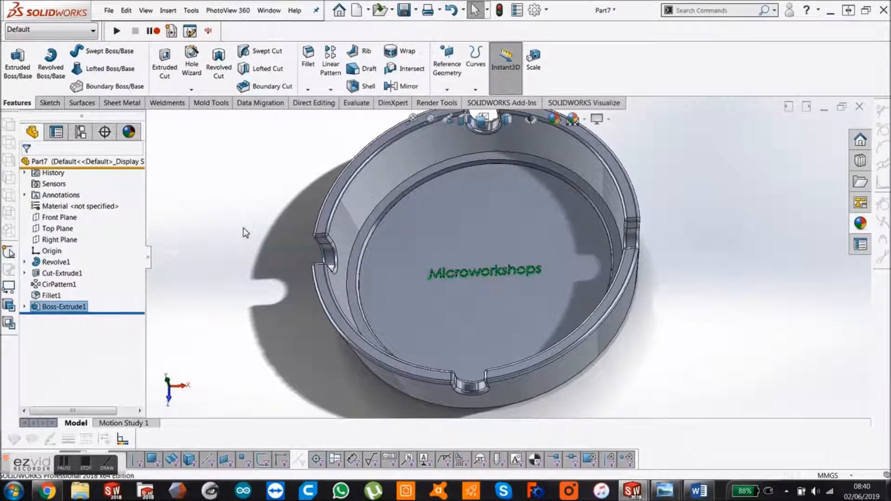